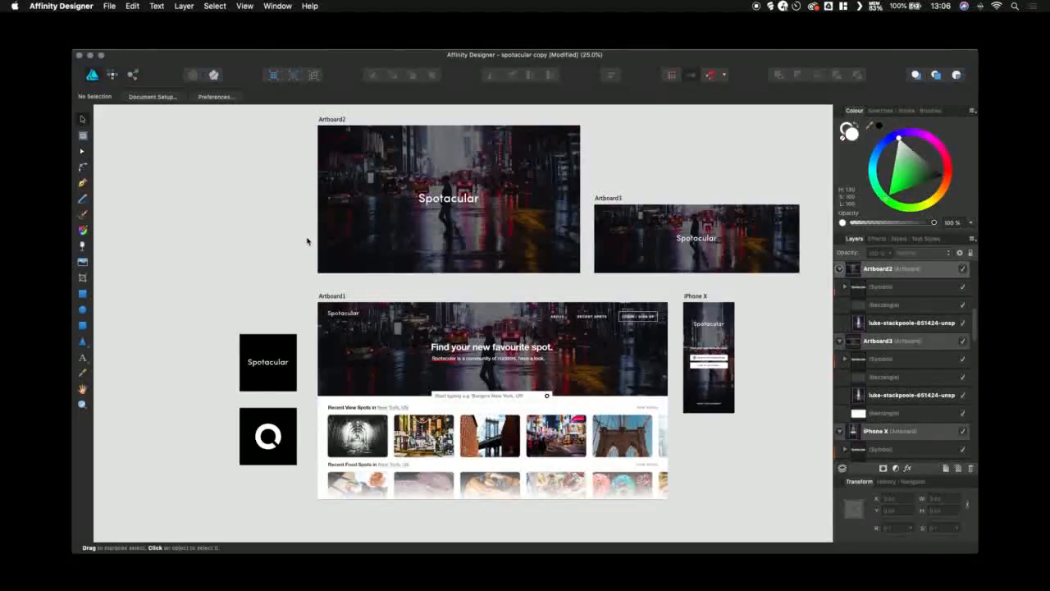
Show the Assets panel with the Spotacular Brand wordmark and logo assets
click(244, 6)
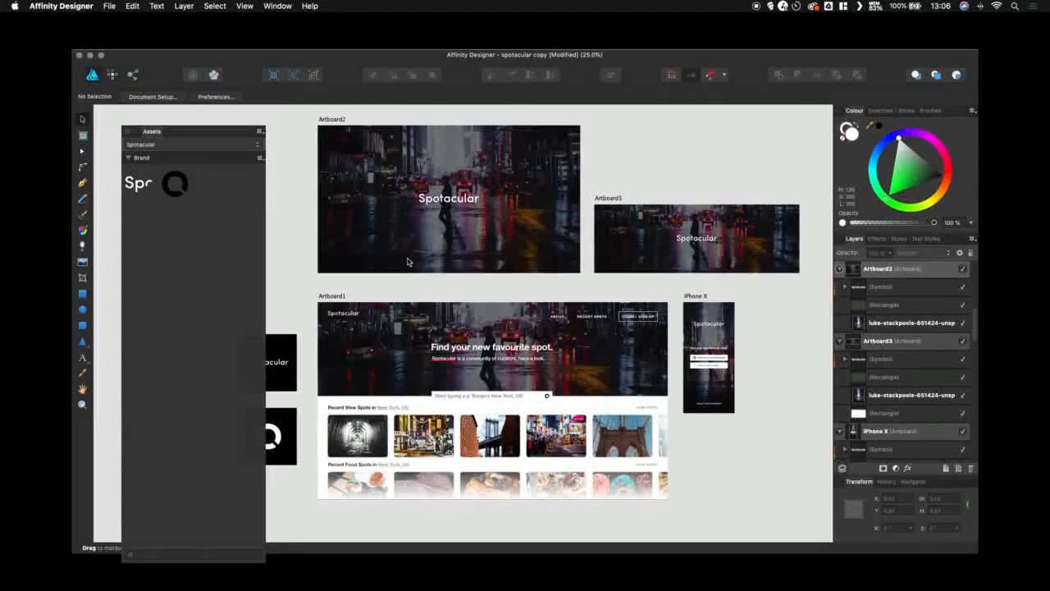
mouse_move(300, 219)
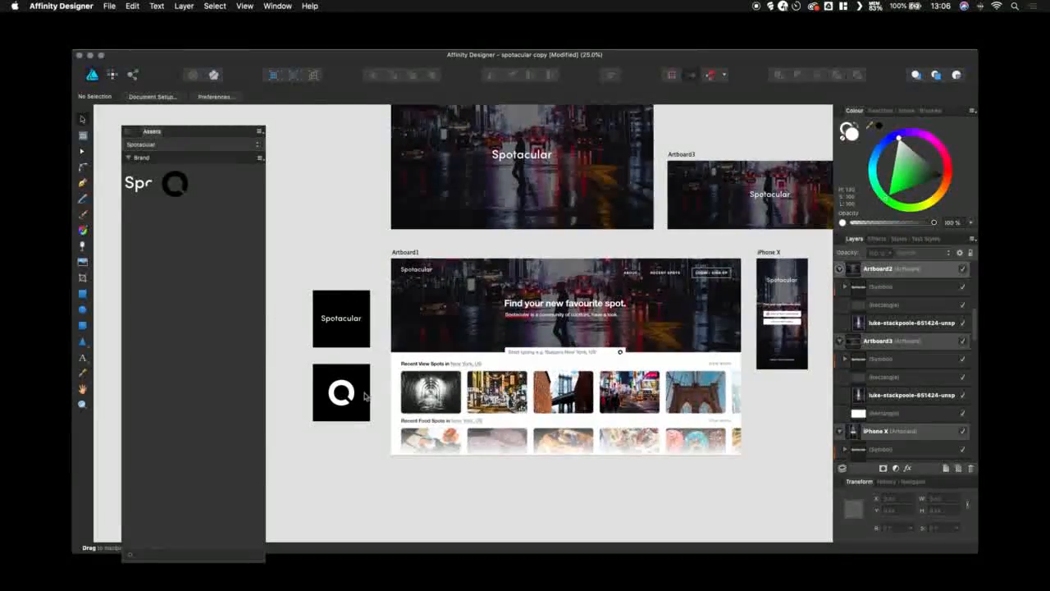
Select the white Q logo mark on the canvas
click(340, 392)
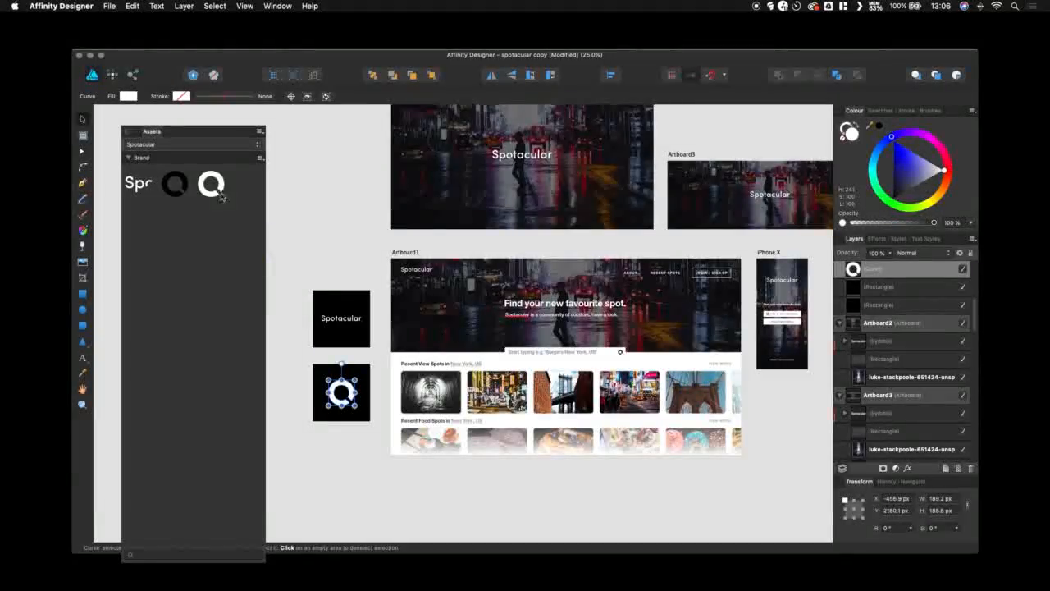
mouse_move(210, 183)
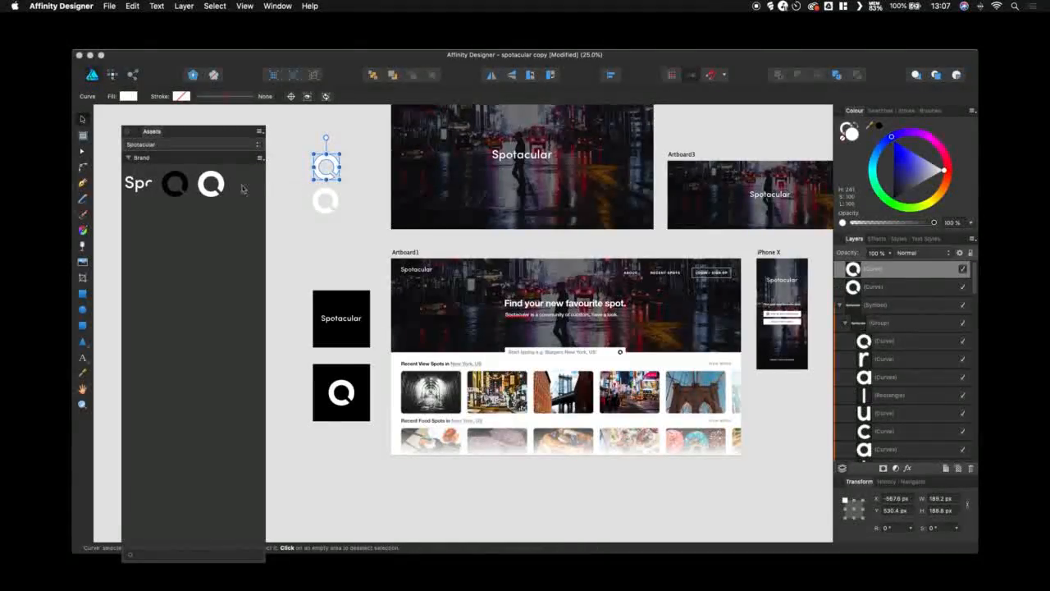
Delete the white Q asset from Brand, confirming the deletion
right_click(210, 183)
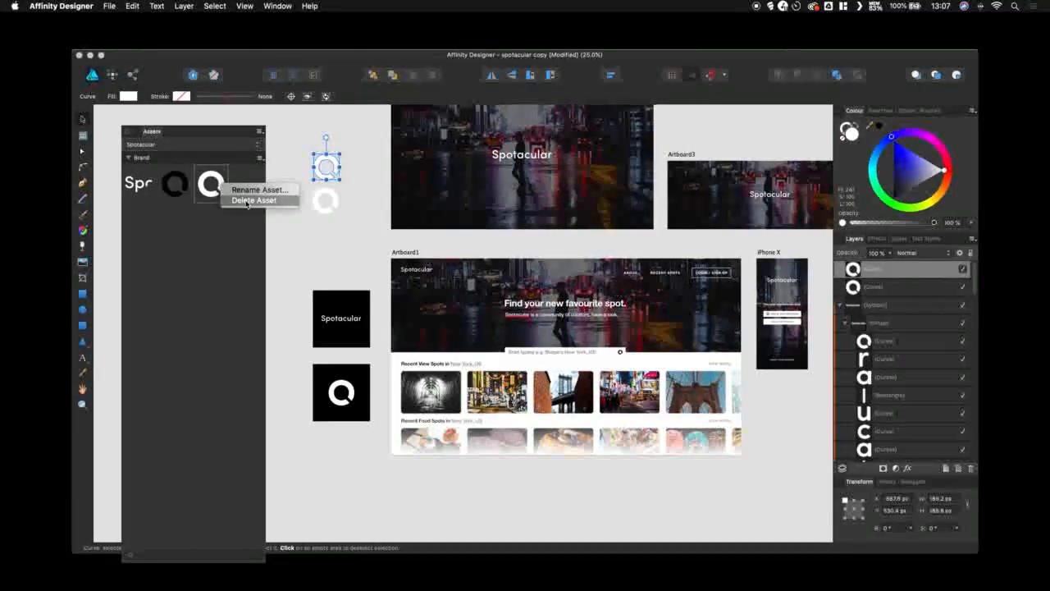
click(253, 200)
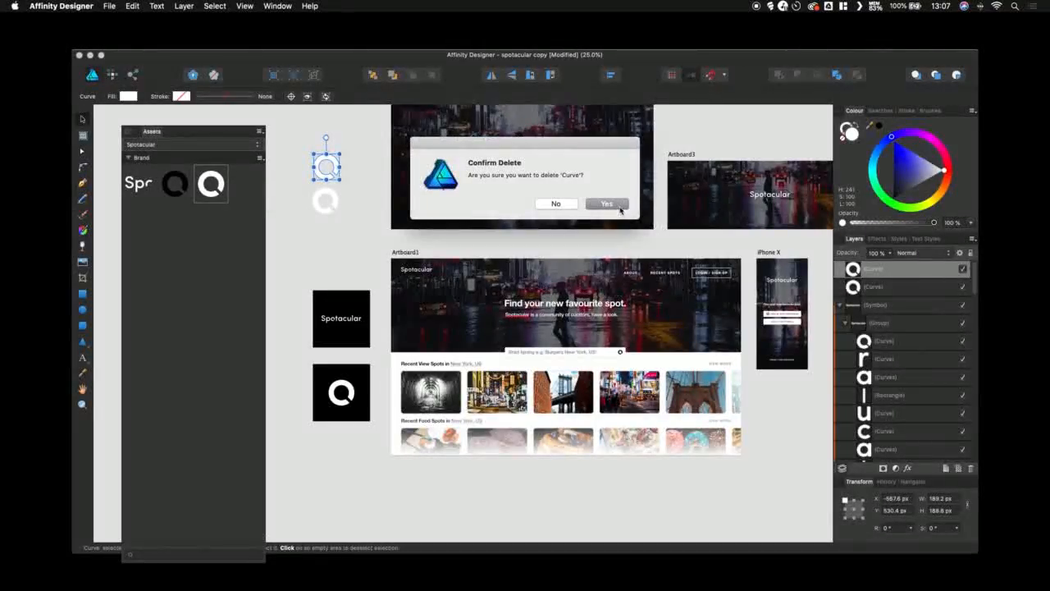
click(606, 203)
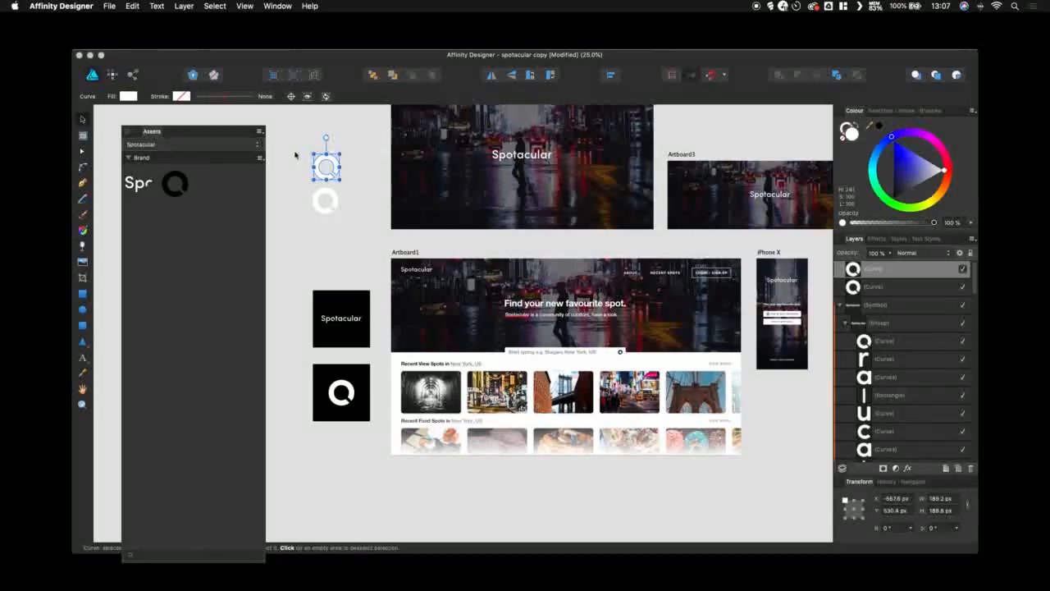
click(259, 131)
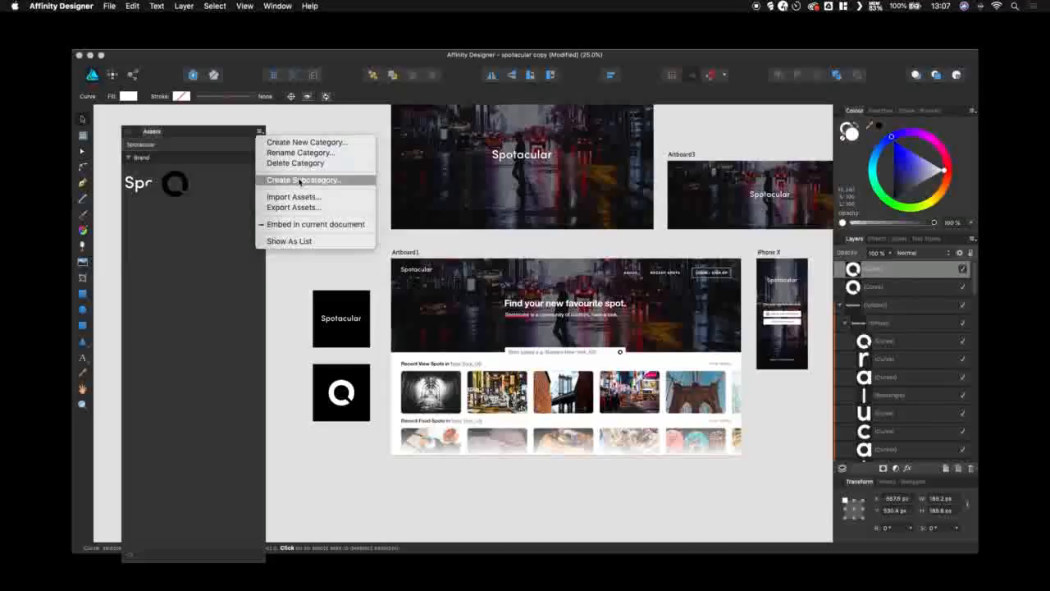
Create a subcategory below Brand and add the selected iPhone X interface group
click(304, 180)
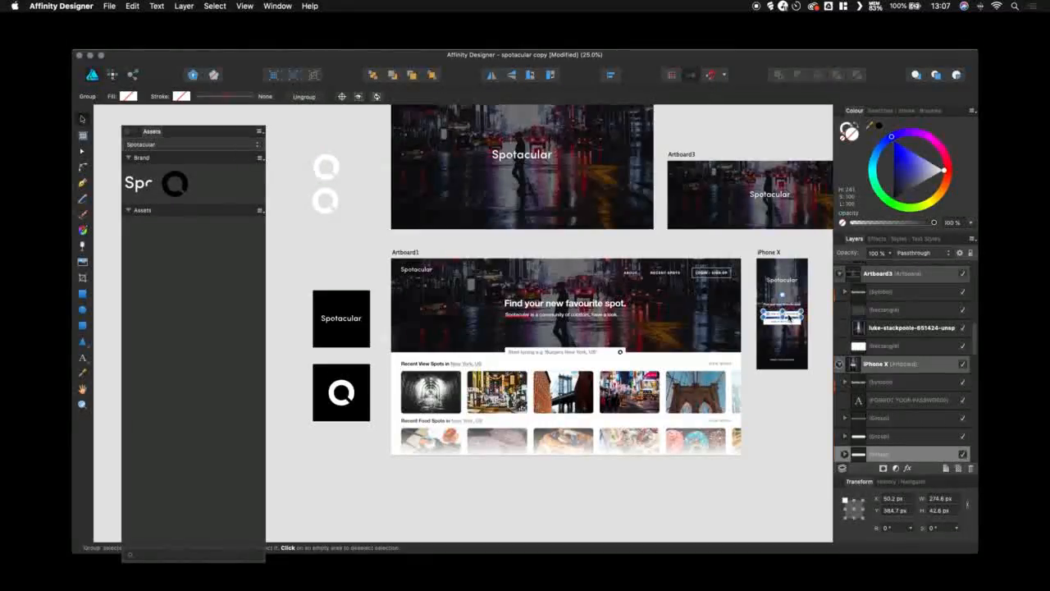
click(193, 264)
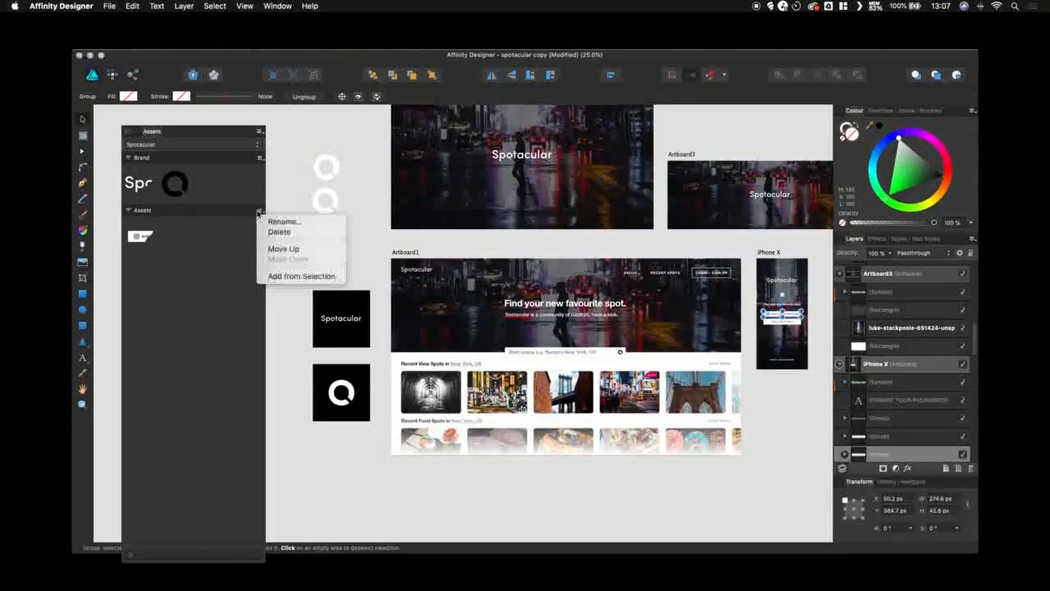
Rename the new subcategory to 'UI Elements'
click(283, 222)
text(Ui Elemen)
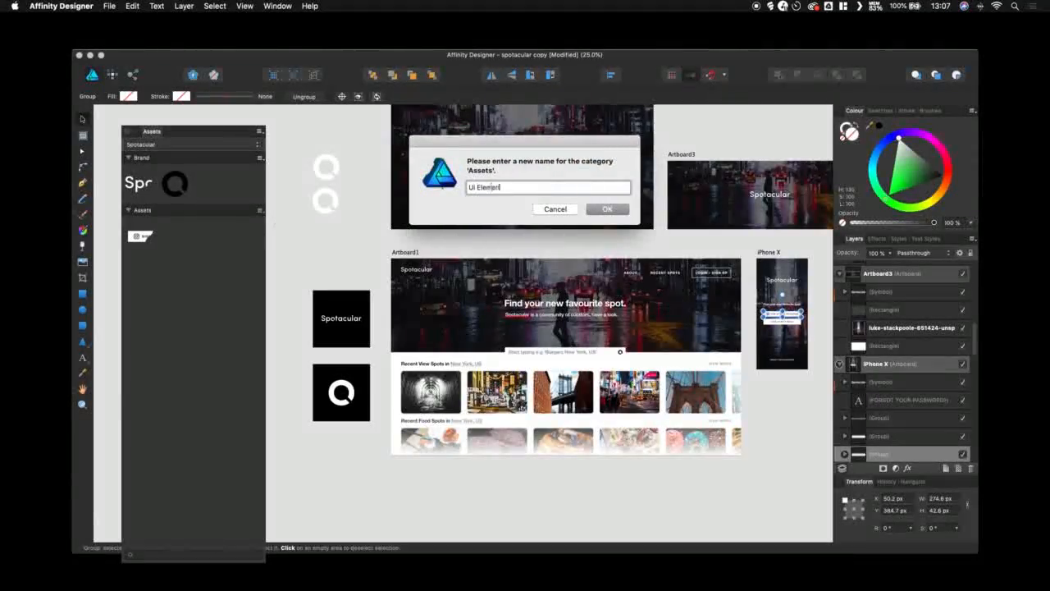
click(607, 208)
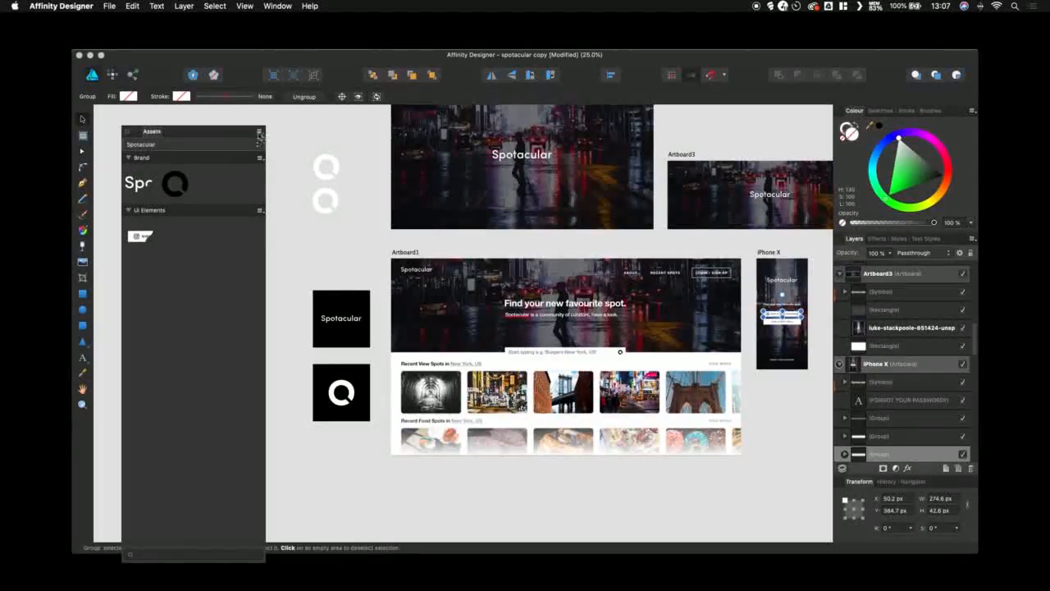
click(259, 133)
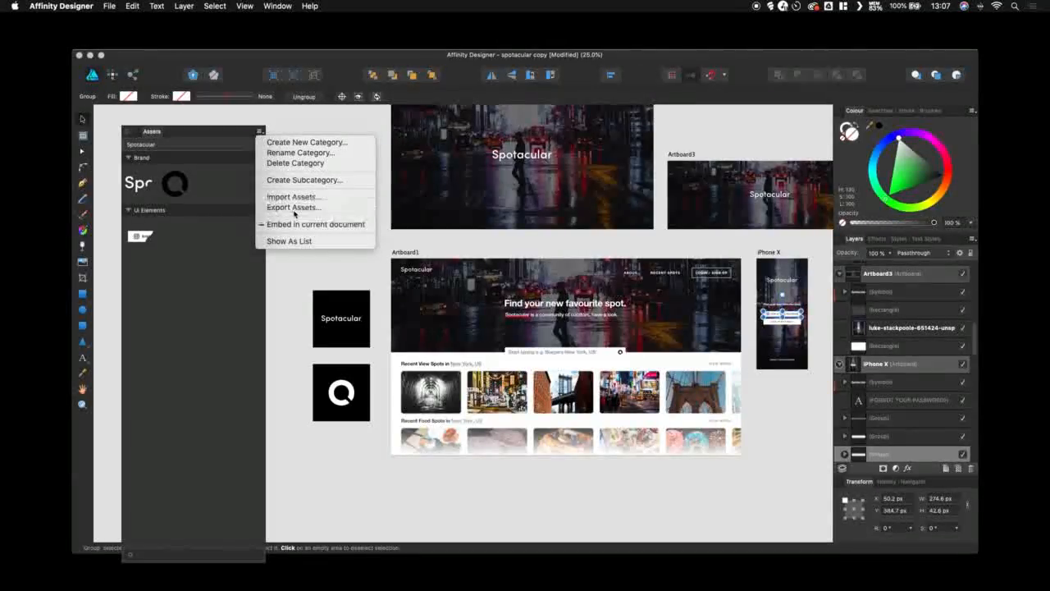
Export the assets as 'Spotacular Assets' to Downloads, replacing the existing file
click(292, 207)
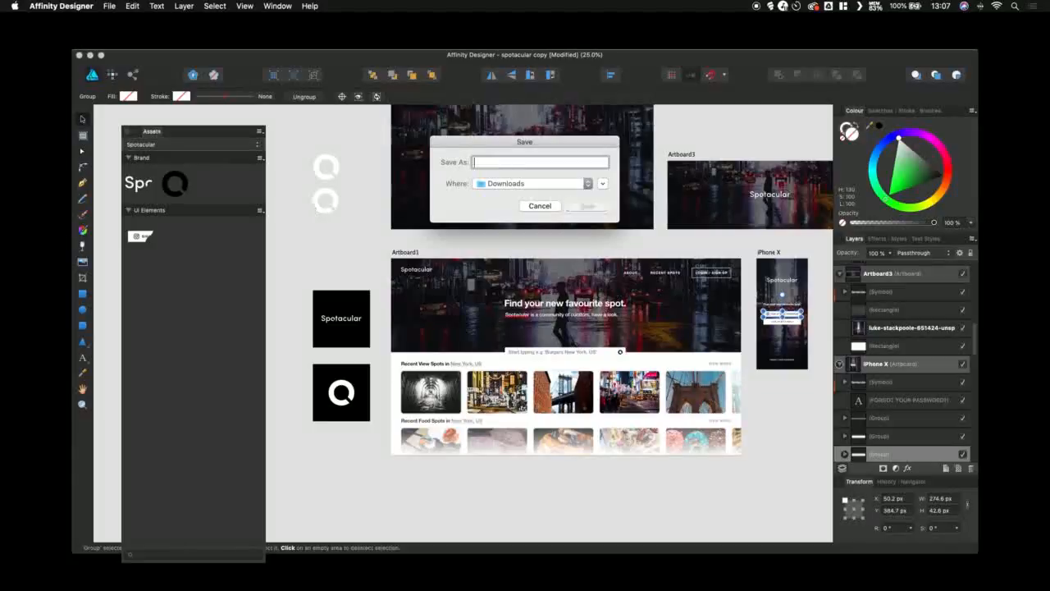
text(9)
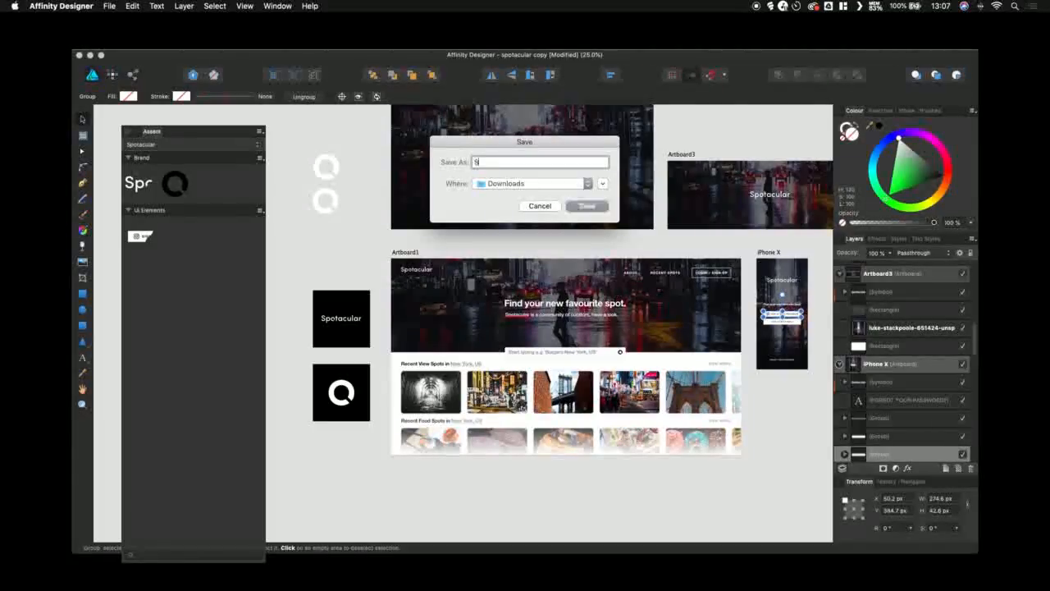
text(Spotacular A)
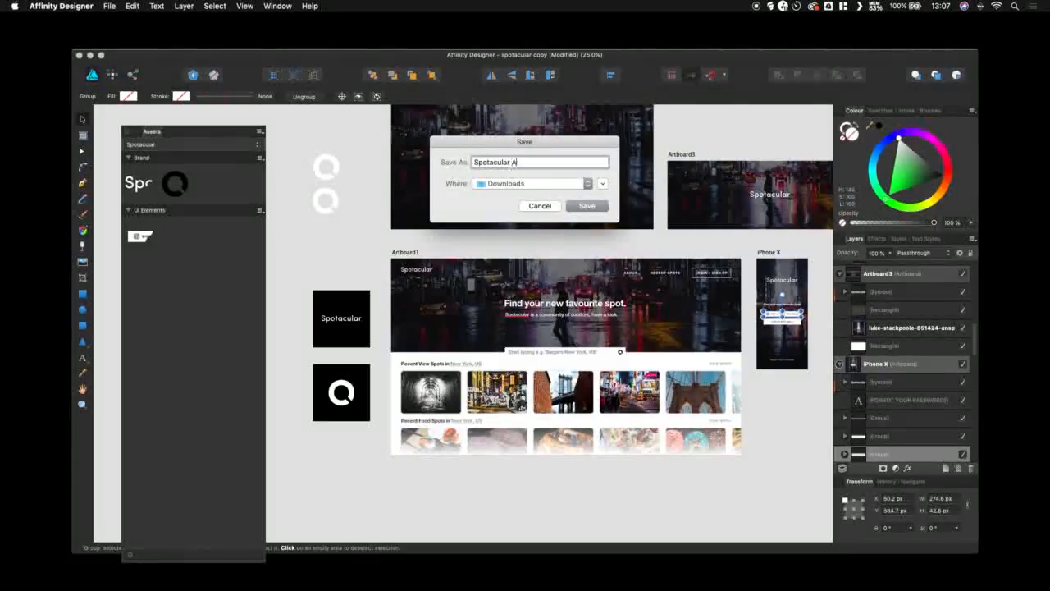
click(587, 206)
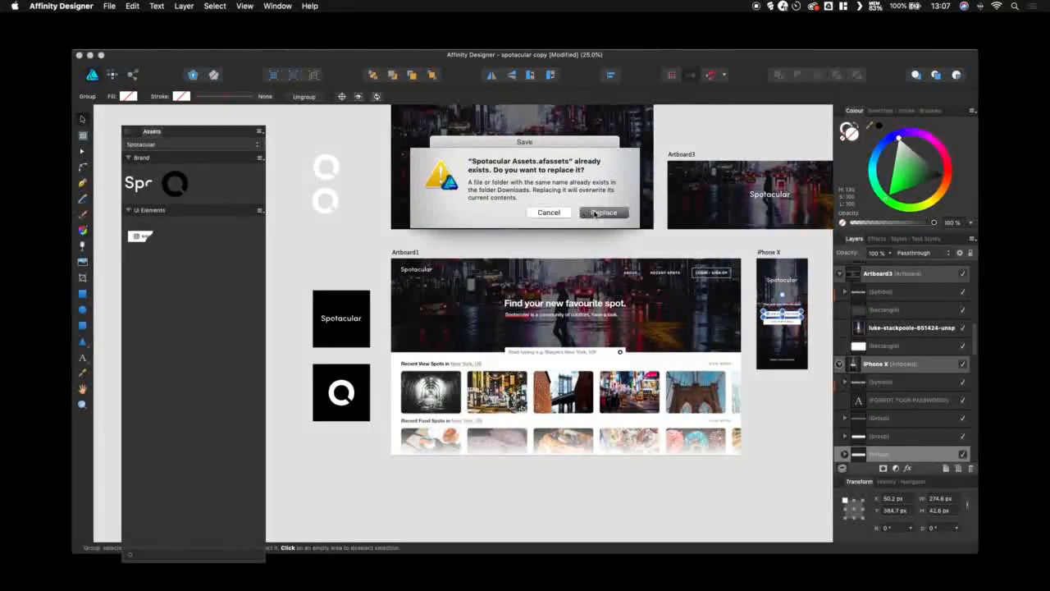
click(603, 212)
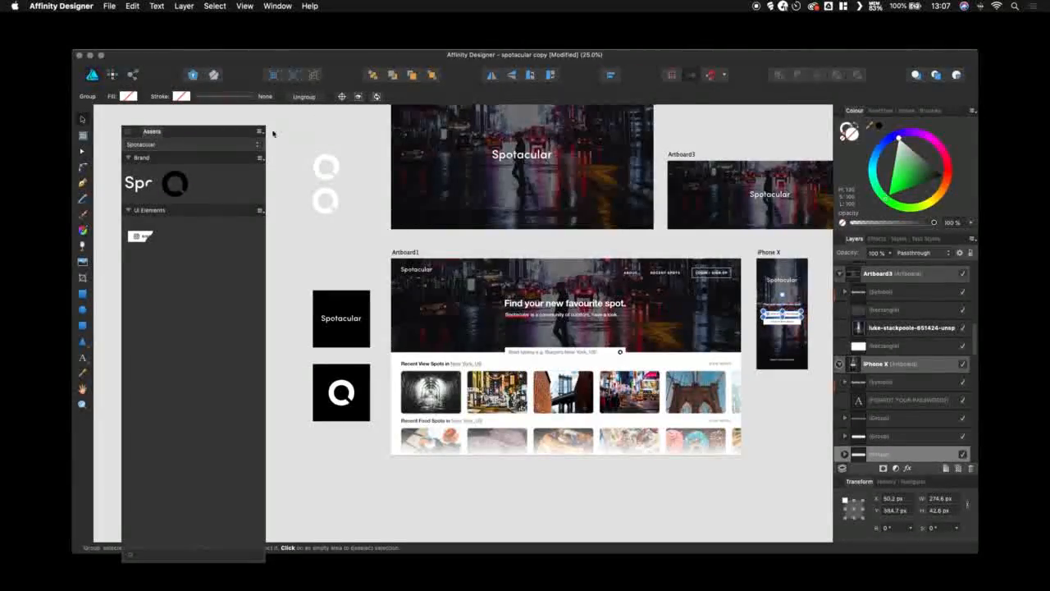
click(260, 131)
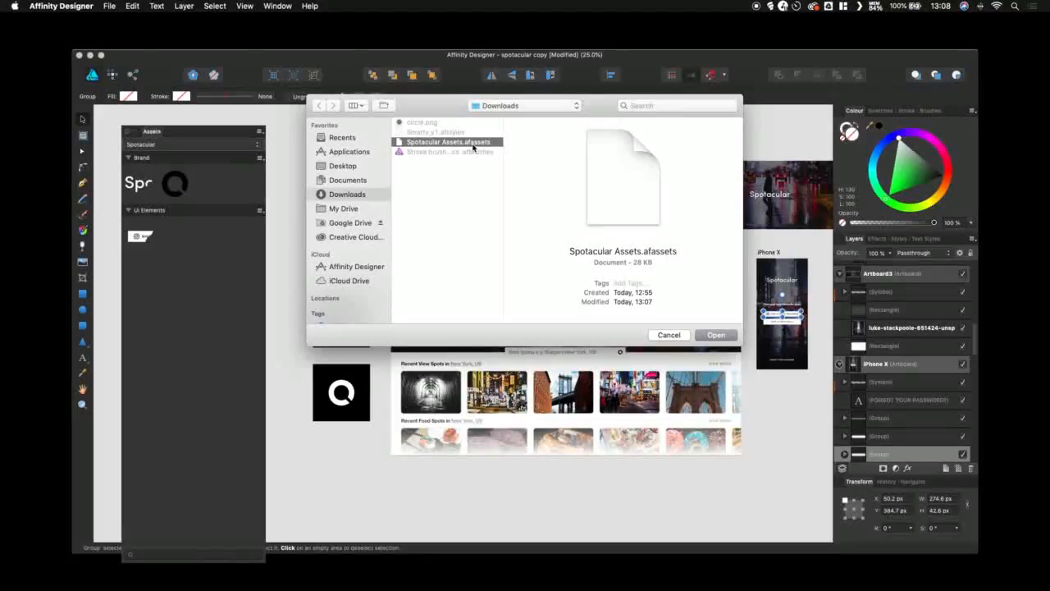
Import Spotacular Assets.afassets from Downloads as the Spotacular 1 collection
click(714, 334)
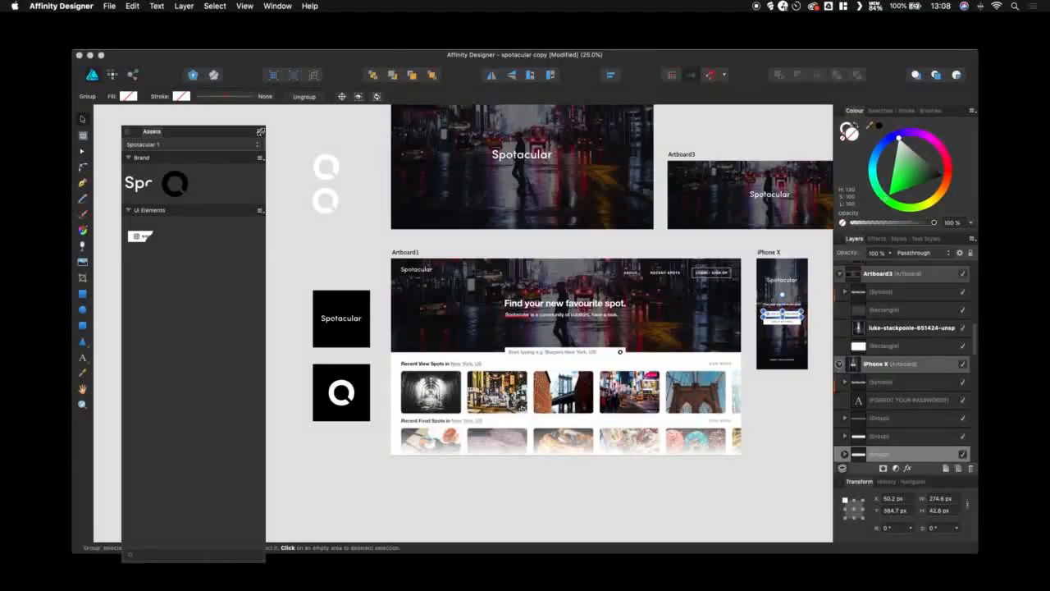
Embed the imported Spotacular 1 collection in the current document
click(259, 131)
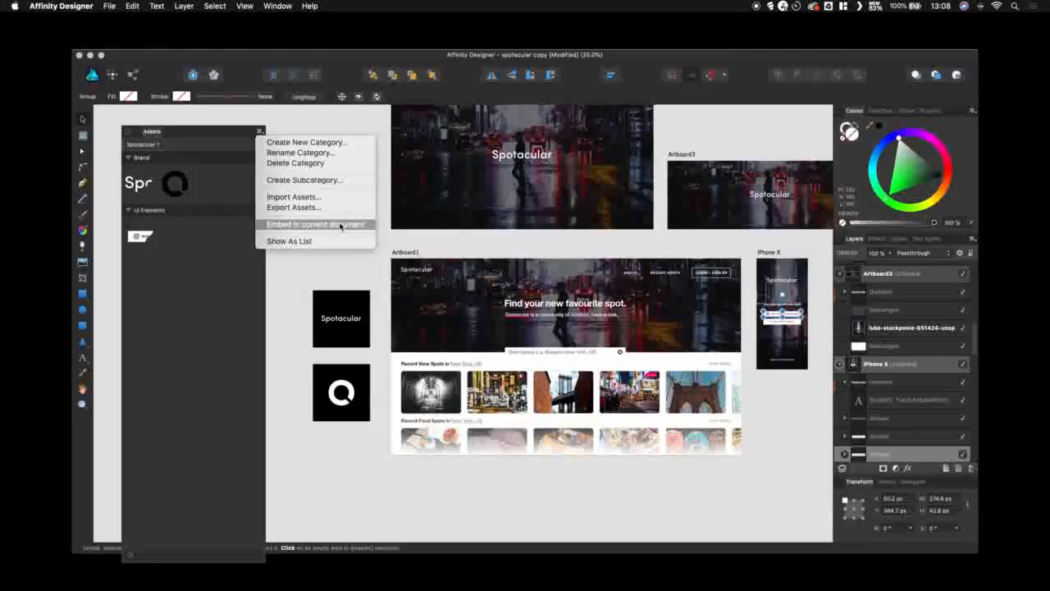
click(315, 224)
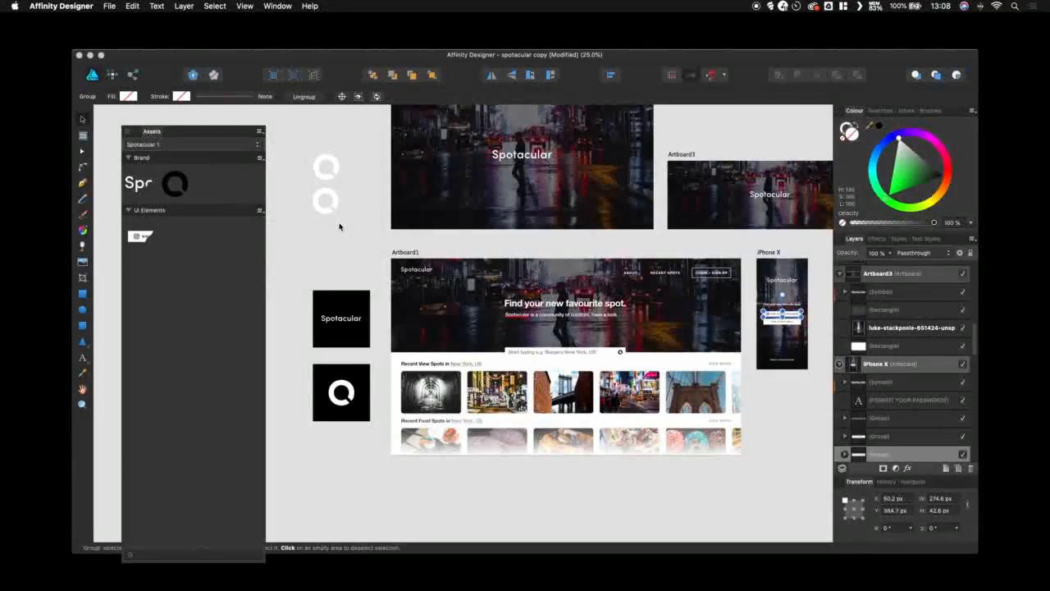